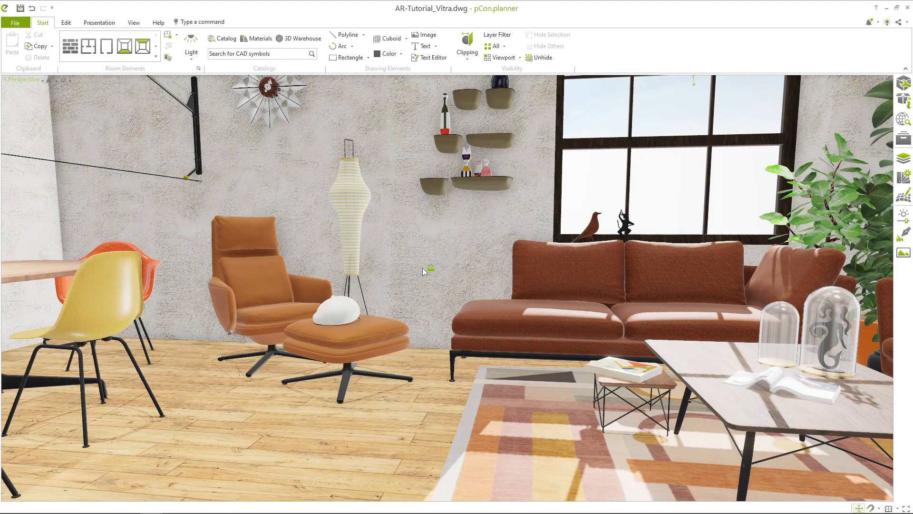
{"action": "mouse_move", "coordinate": [372, 259]}
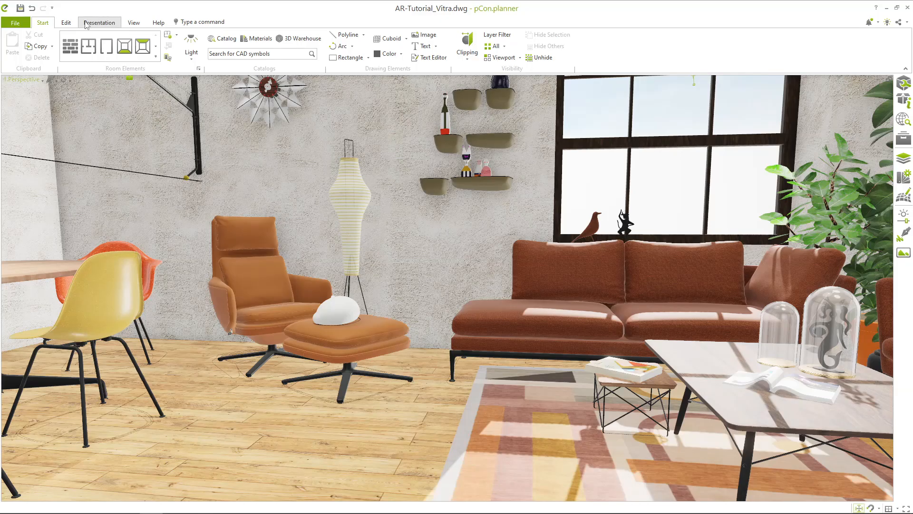
Step: Reach the Share Settings dialog from the Presentation tab's Share group
{"action": "left_click", "coordinate": [99, 22]}
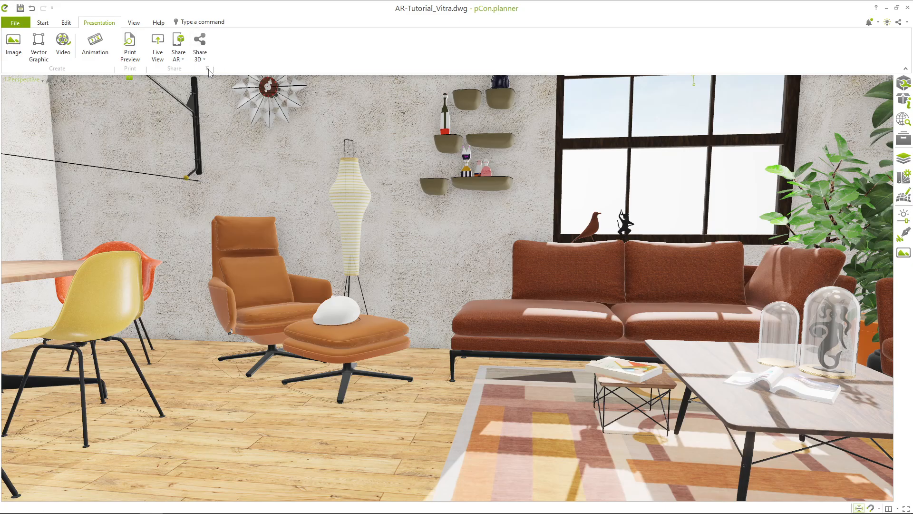
{"action": "left_click", "coordinate": [208, 69]}
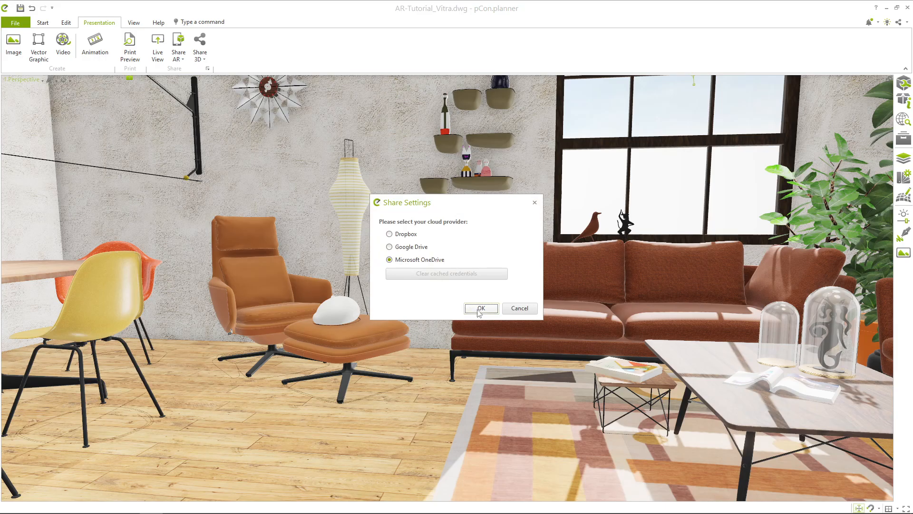
Step: Confirm Microsoft OneDrive as cloud provider and select the armchair together with its ottoman
{"action": "left_click", "coordinate": [482, 308]}
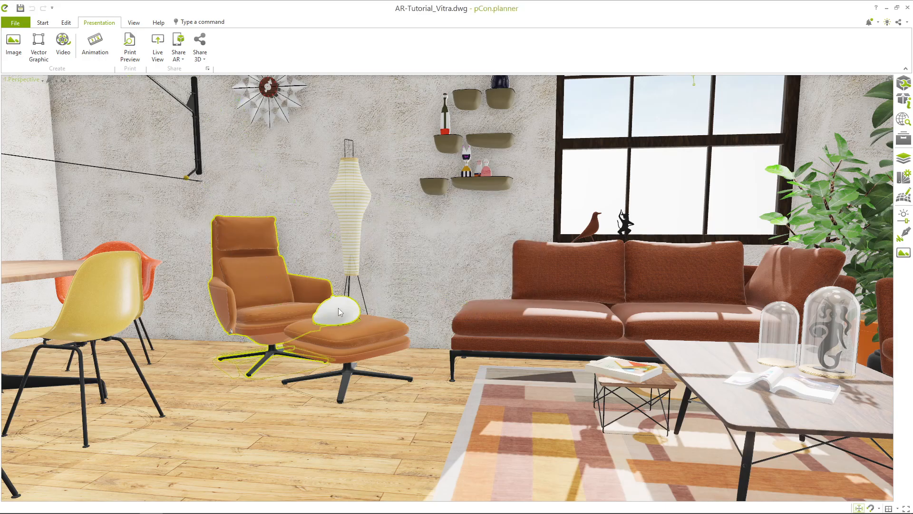
{"action": "left_click", "coordinate": [337, 310]}
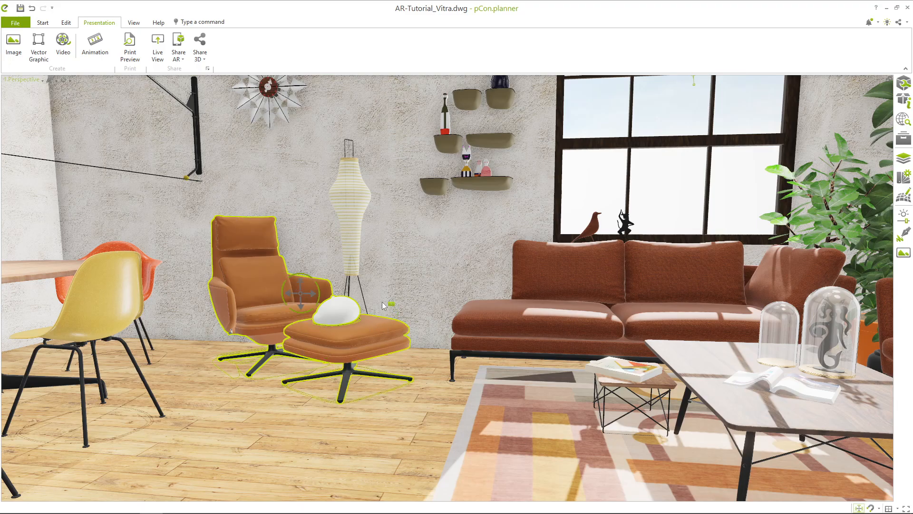
{"action": "mouse_move", "coordinate": [179, 44]}
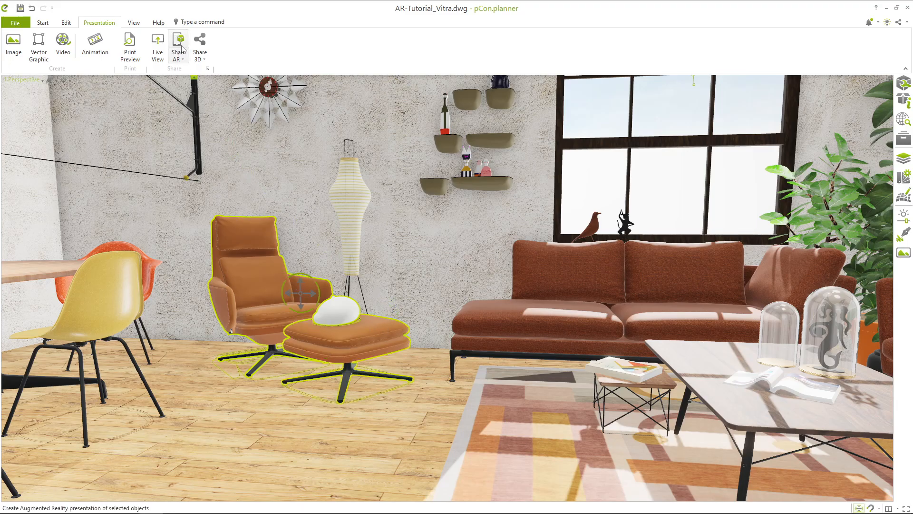
Step: Share the selection as an AR model, signing in to the Microsoft account for OneDrive
{"action": "left_click", "coordinate": [179, 43]}
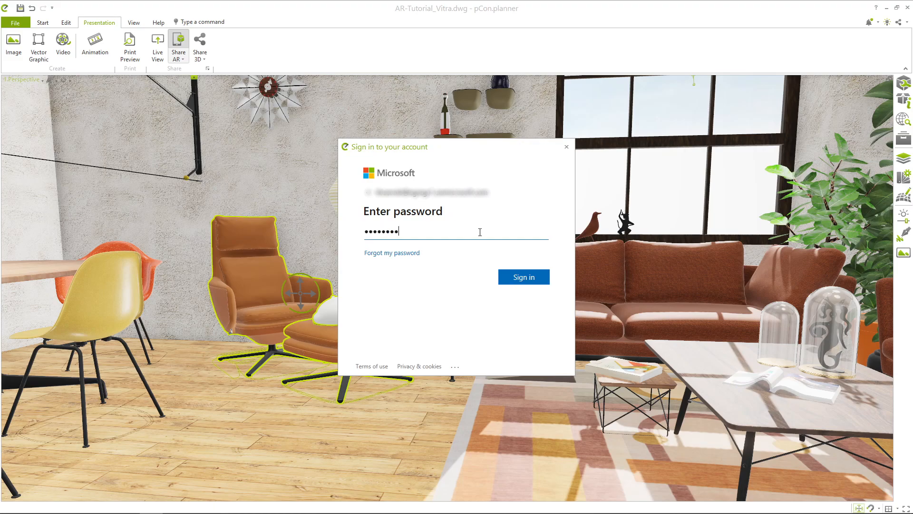
{"action": "left_click", "coordinate": [523, 277]}
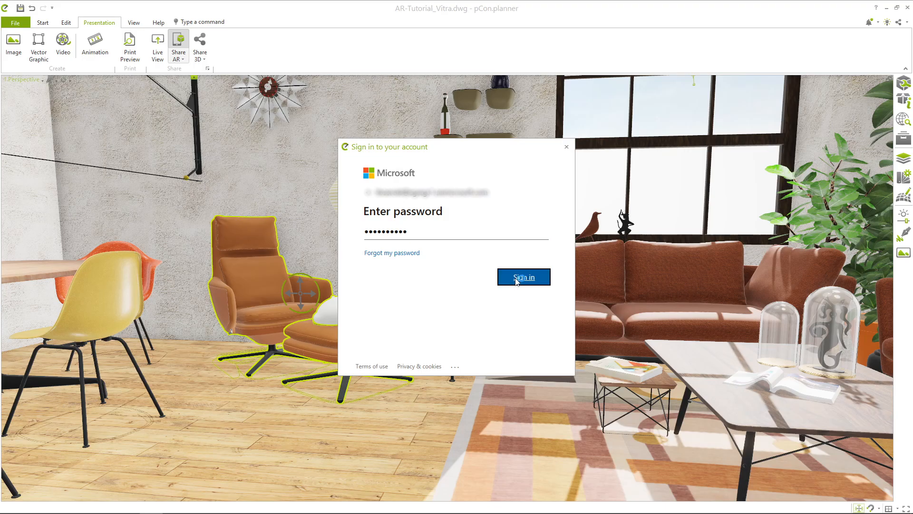
{"action": "left_click", "coordinate": [523, 277]}
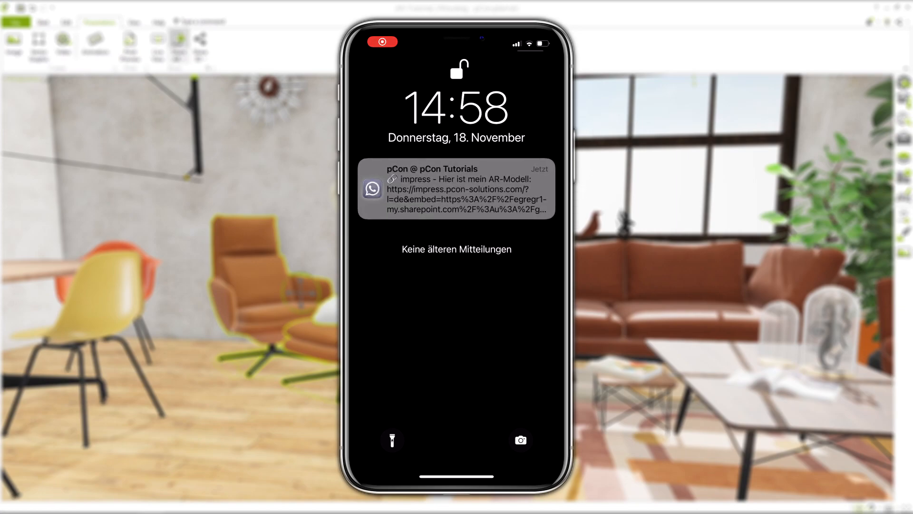
Step: Follow the received link and launch the AR view placing the armchair and ottoman in the room
{"action": "left_click", "coordinate": [456, 189]}
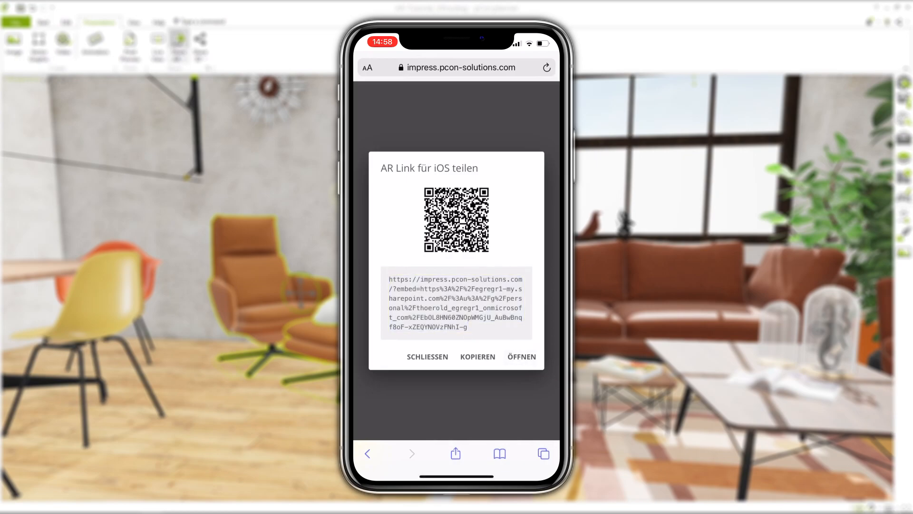
{"action": "left_click", "coordinate": [521, 357]}
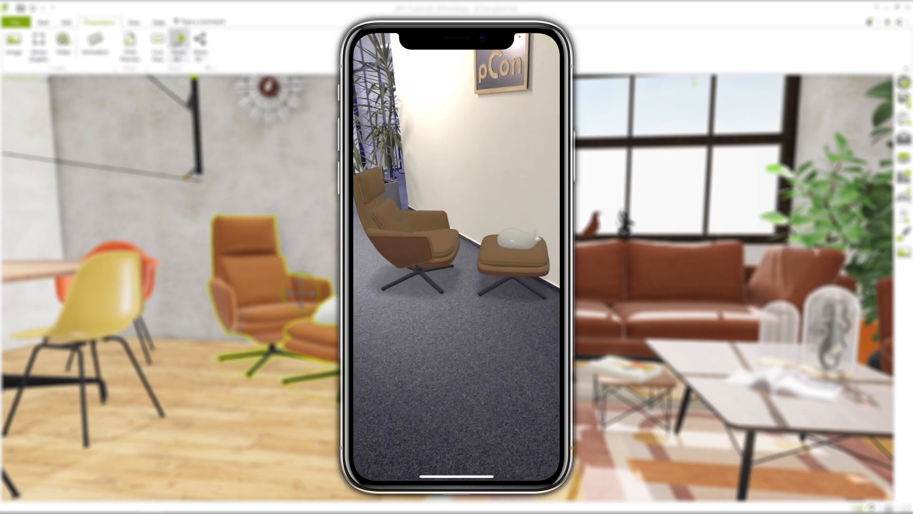
{"action": "left_click", "coordinate": [177, 39]}
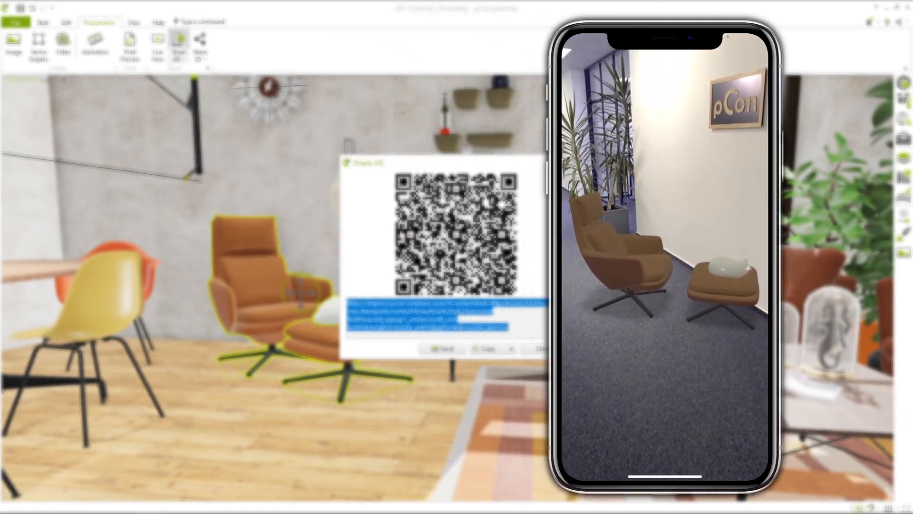